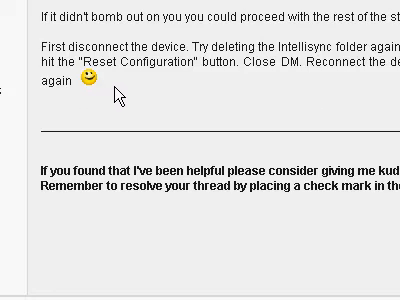
- Browse the folder tree down through drive C into the user's Application Data folders
scroll(up, 3)
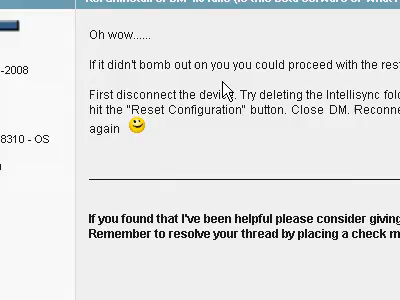
scroll(down, 3)
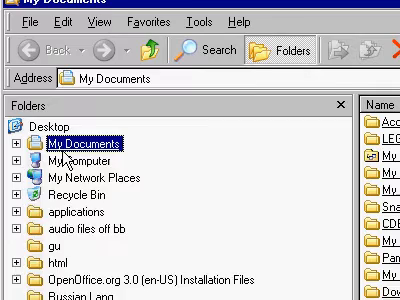
click(20, 130)
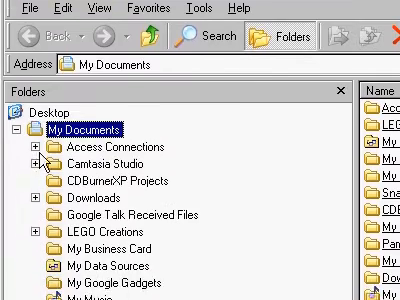
scroll(down, 3)
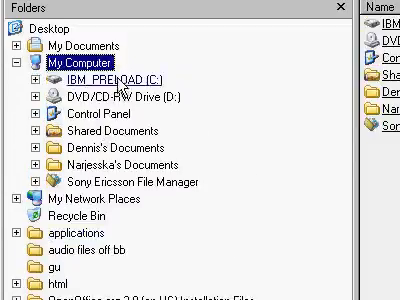
click(26, 72)
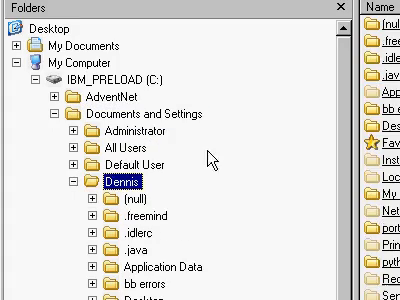
scroll(down, 3)
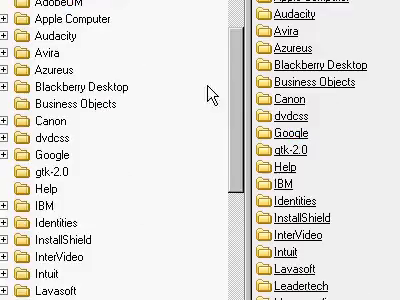
scroll(down, 3)
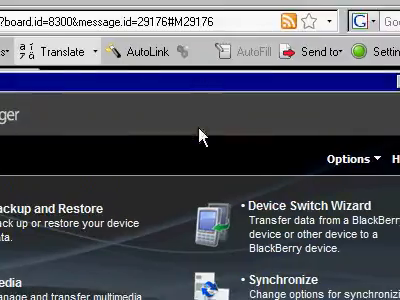
- Reset the organizer sync configuration, confirm it, and dismiss the success message
scroll(down, 3)
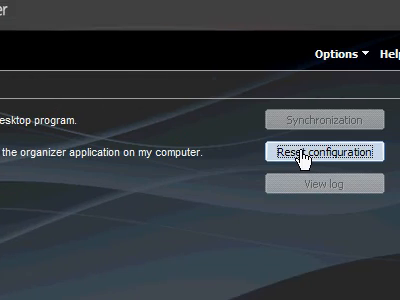
click(316, 156)
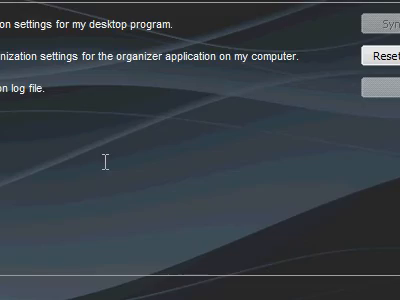
click(378, 52)
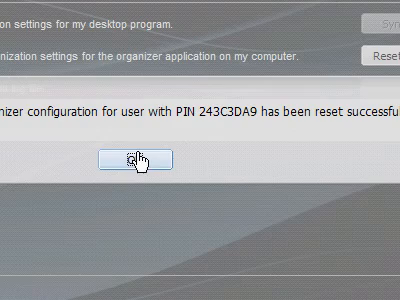
click(136, 158)
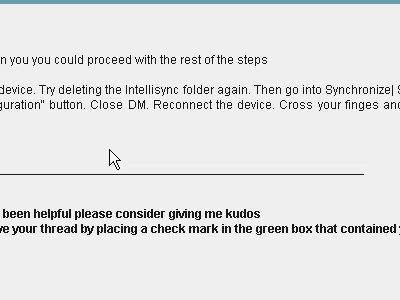
scroll(down, 3)
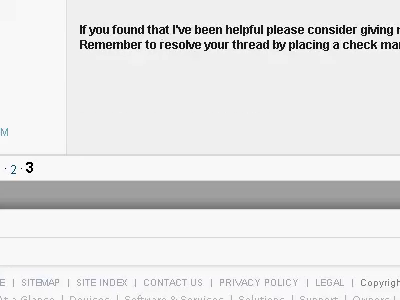
scroll(up, 3)
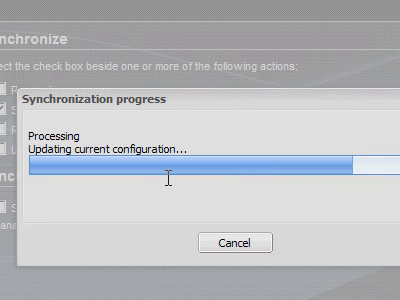
mouse_move(208, 178)
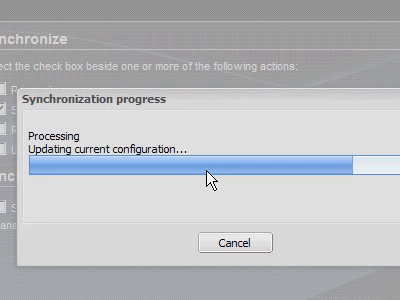